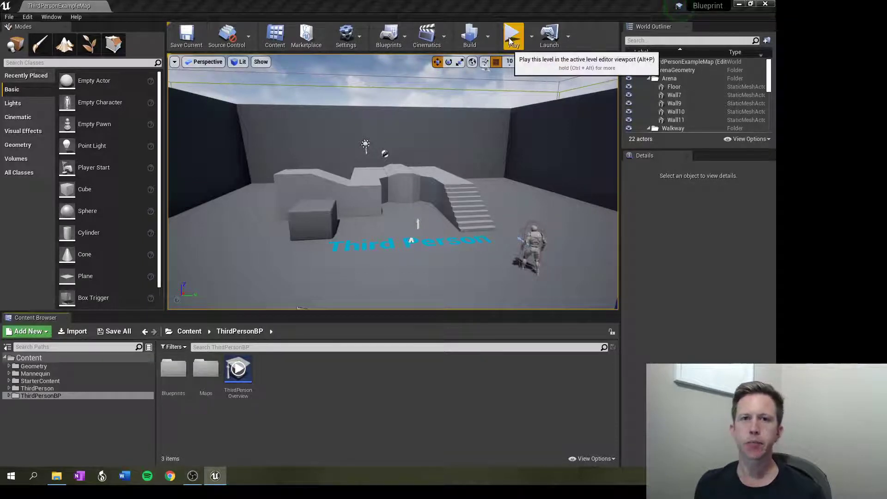
Step: Play-test the level briefly to see the character's default movement
click(514, 34)
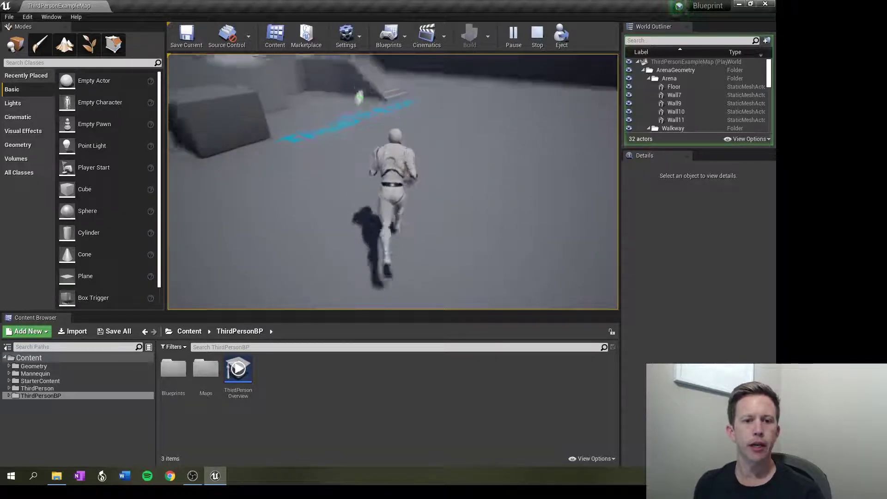
click(537, 34)
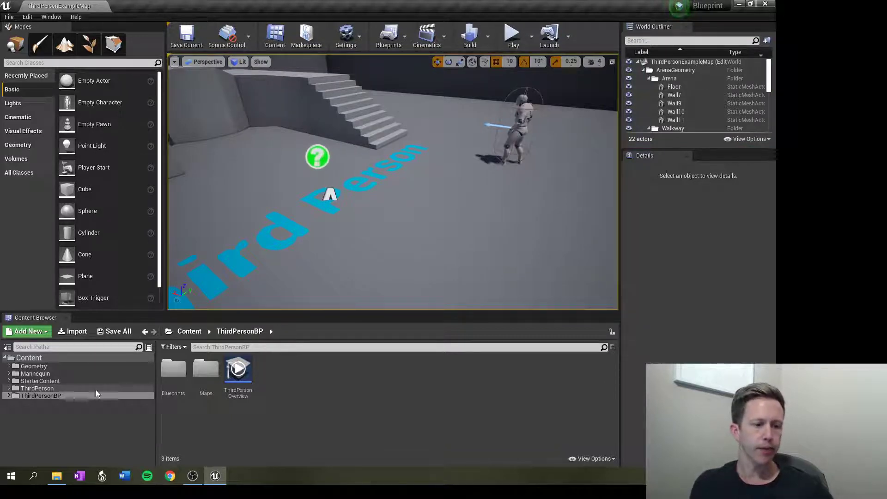
Step: Open ThirdPersonCharacter from ThirdPersonBP > Blueprints and select CharacterMovement (Inherited)
click(173, 368)
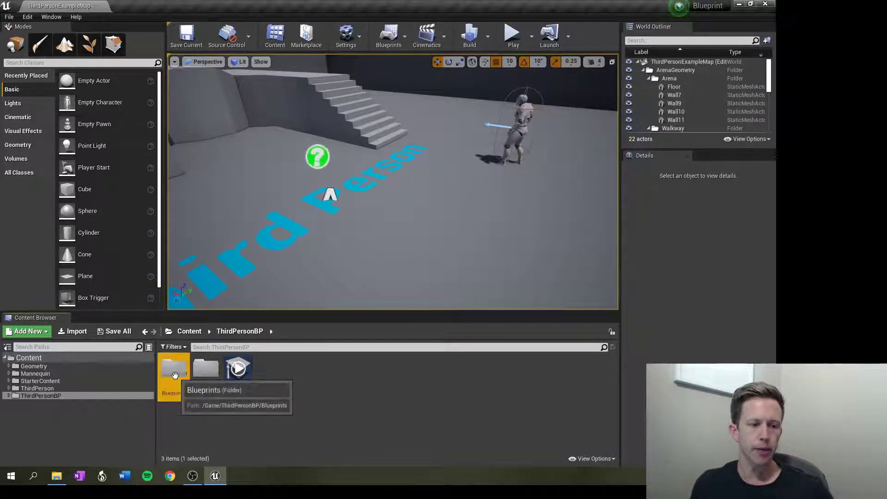
double_click(173, 368)
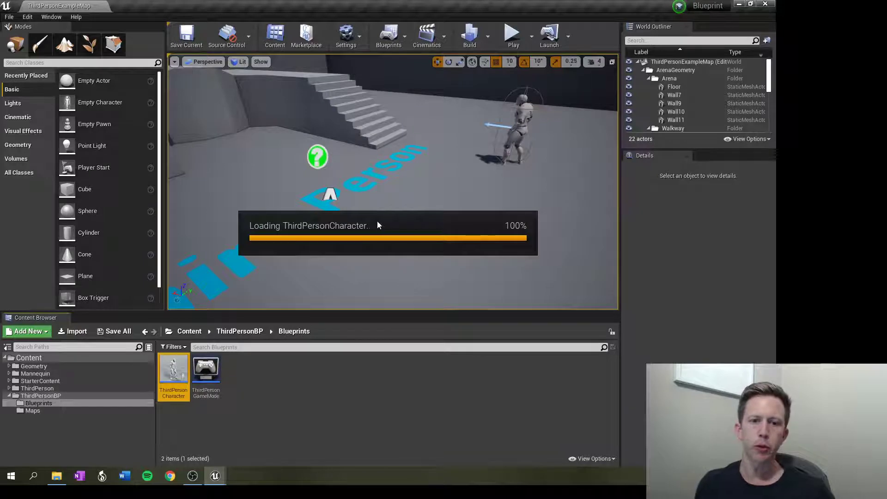
double_click(174, 370)
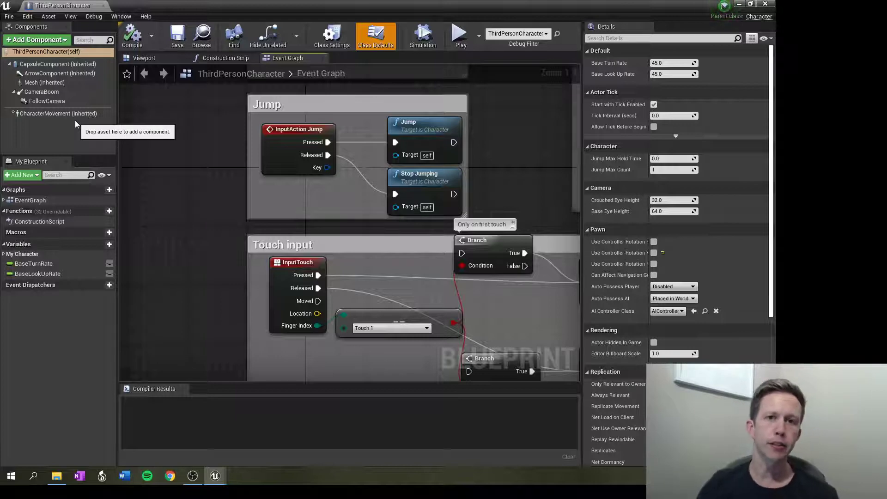
click(59, 112)
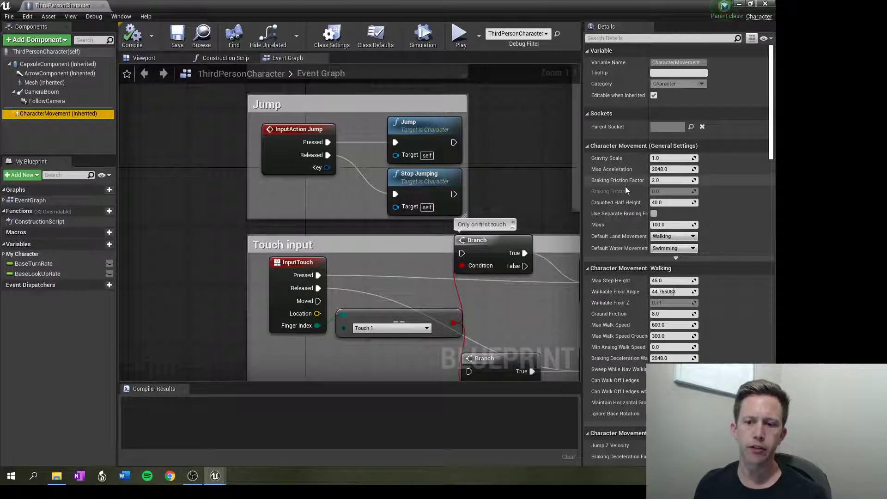
mouse_move(619, 248)
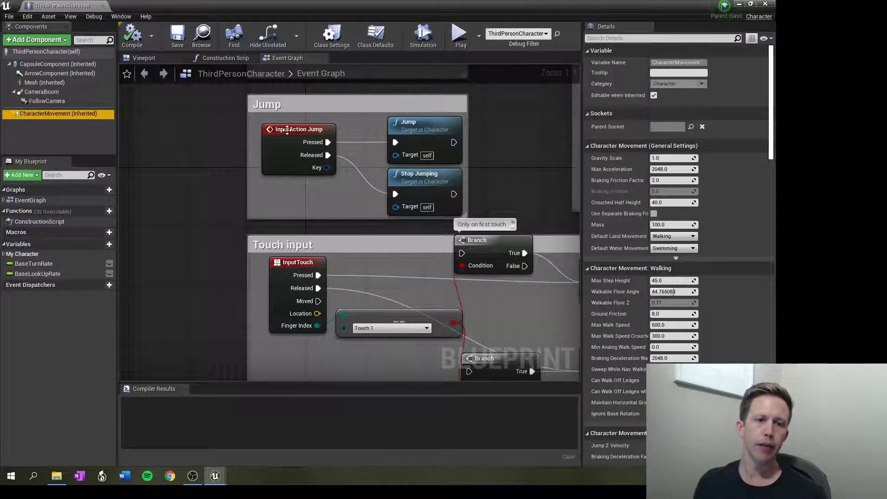
mouse_move(299, 129)
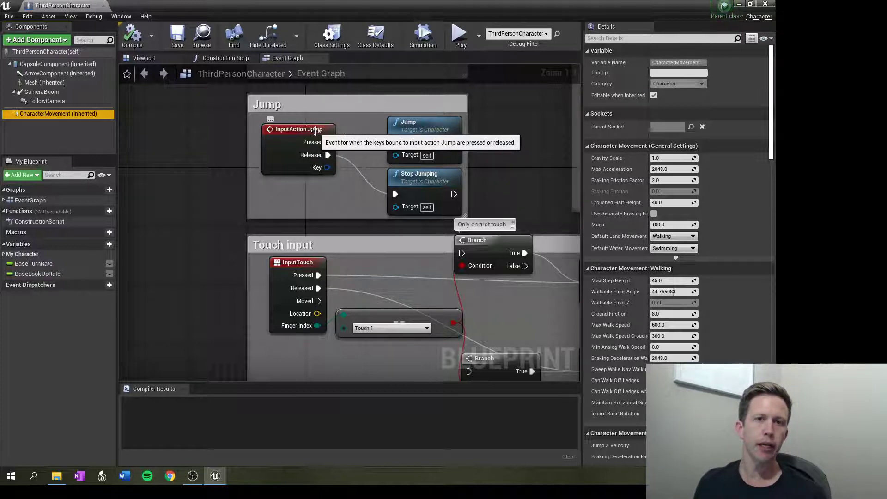
mouse_move(410, 85)
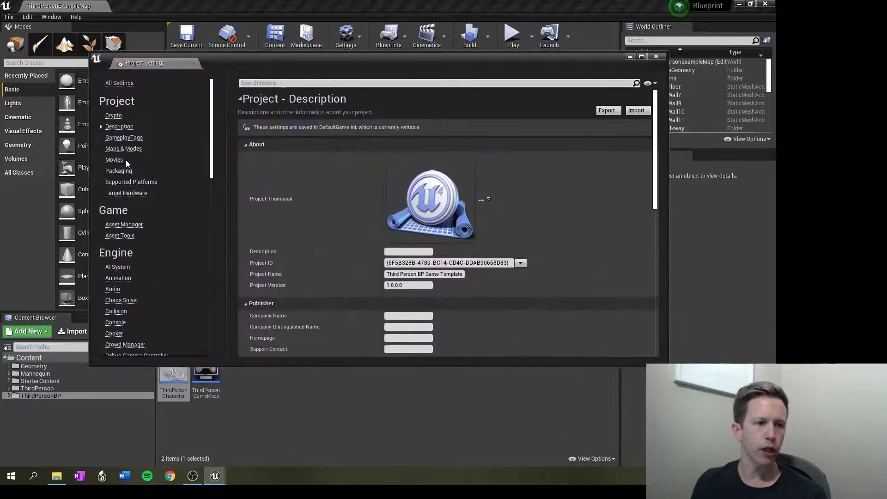
Step: In Project Settings > Input, add an action mapping named Sprint
scroll(down, 3)
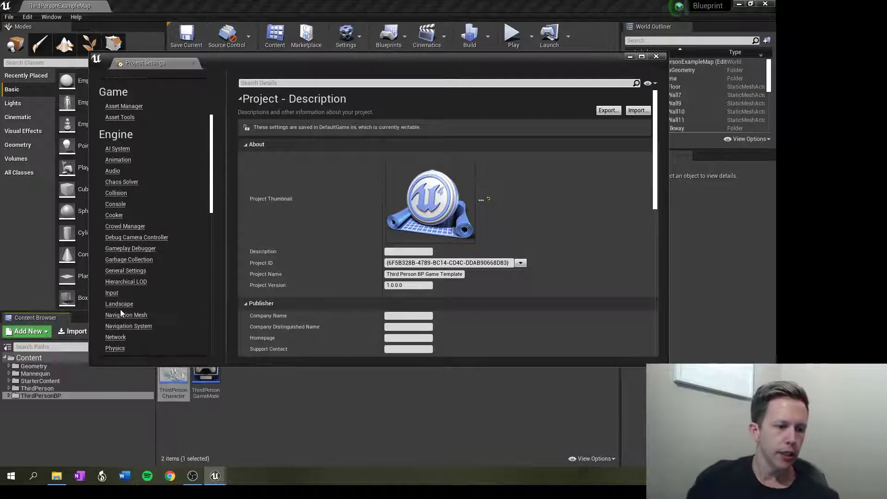
click(112, 293)
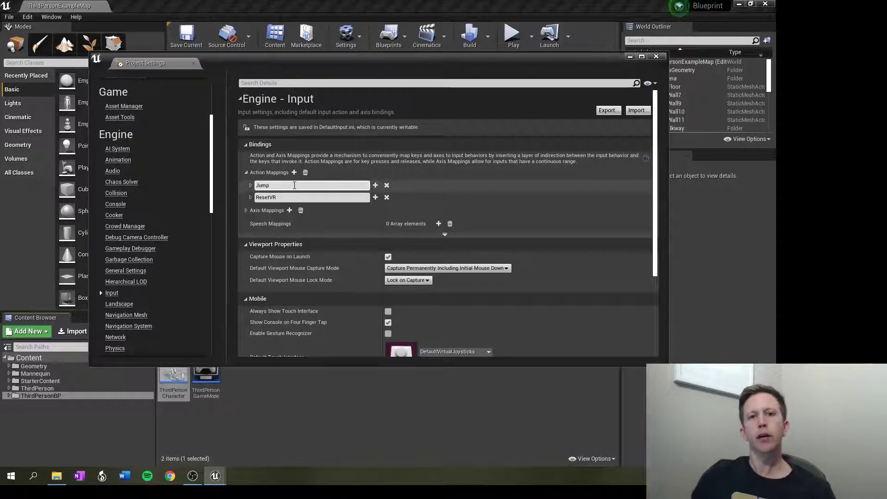
mouse_move(294, 171)
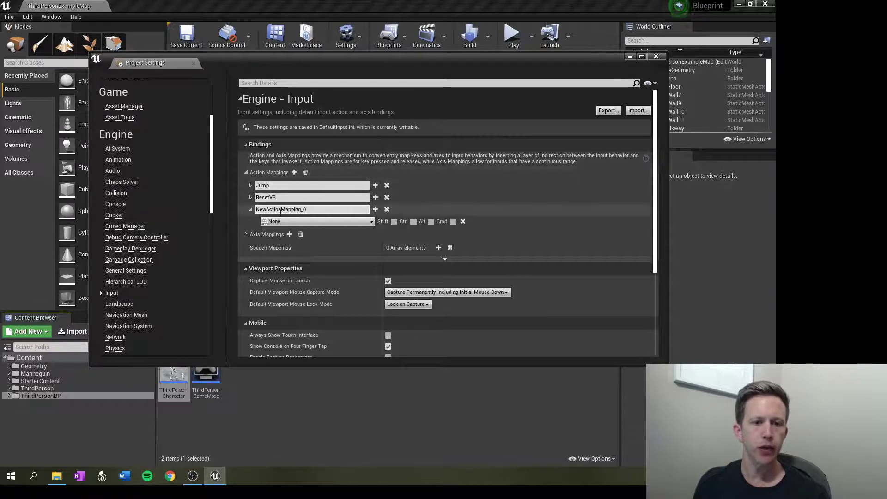
double_click(280, 209)
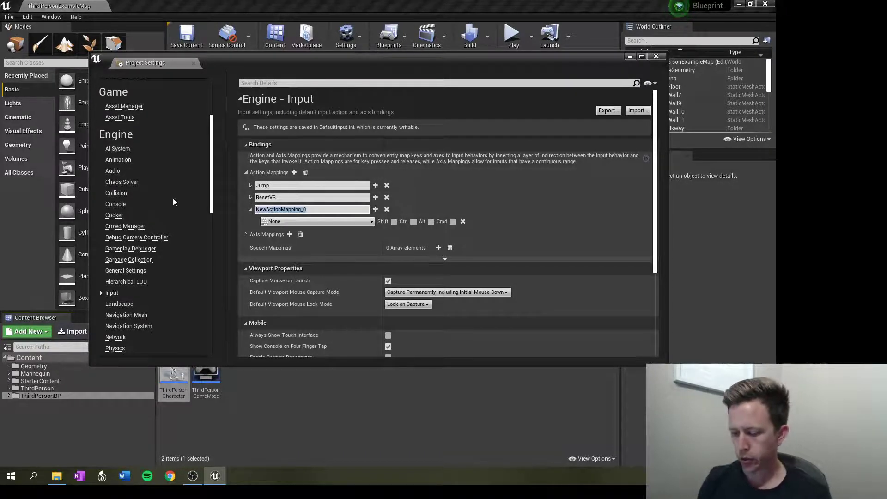
text(Sprint)
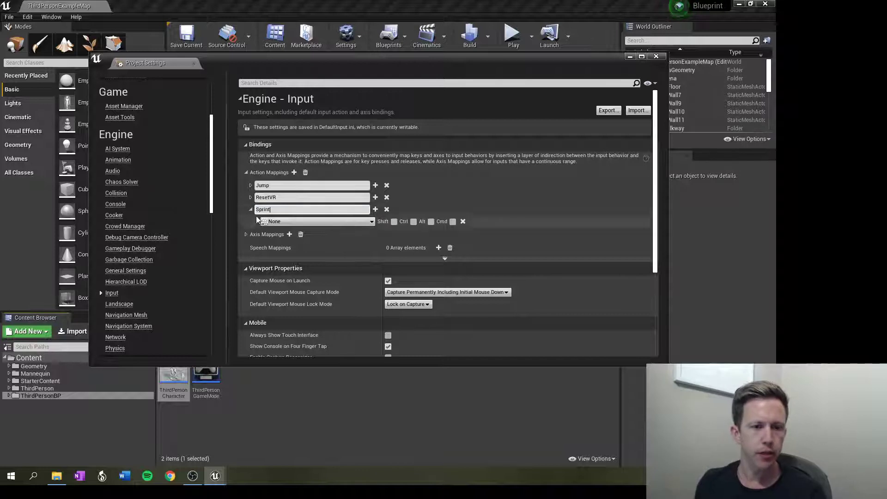
Step: Bind the Sprint action to Keyboard > Left Shift and close Project Settings
click(316, 221)
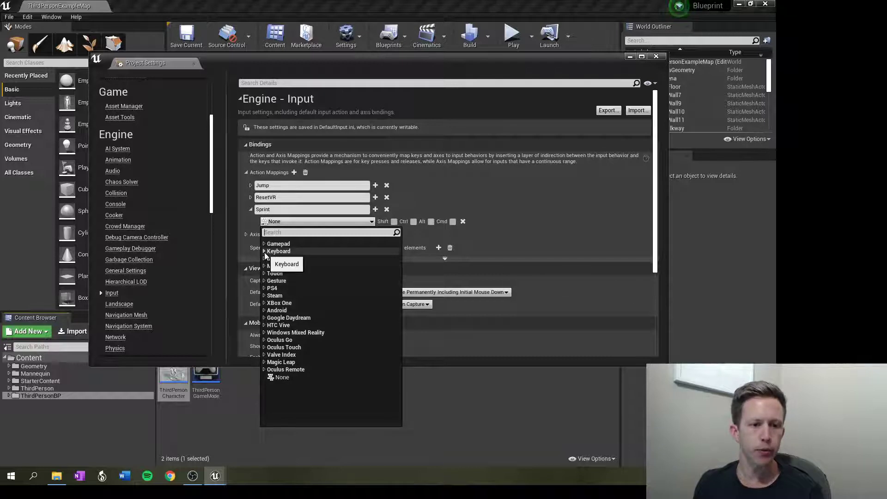
text(shift)
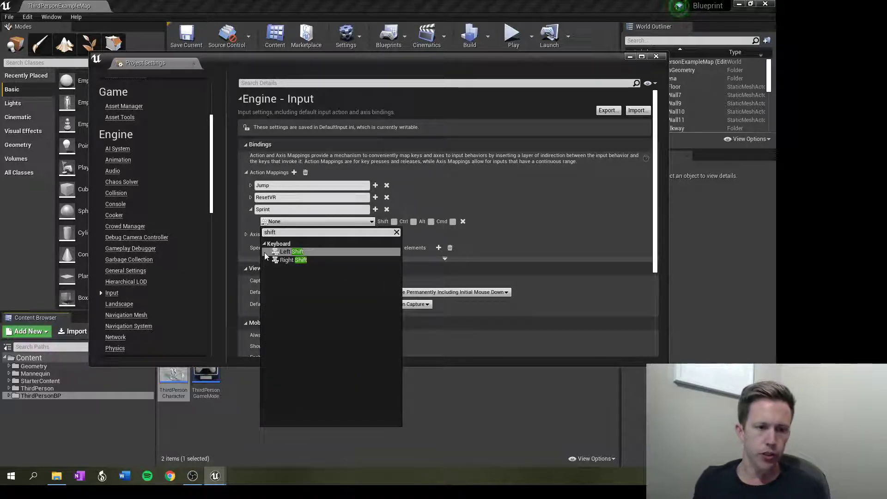
click(286, 251)
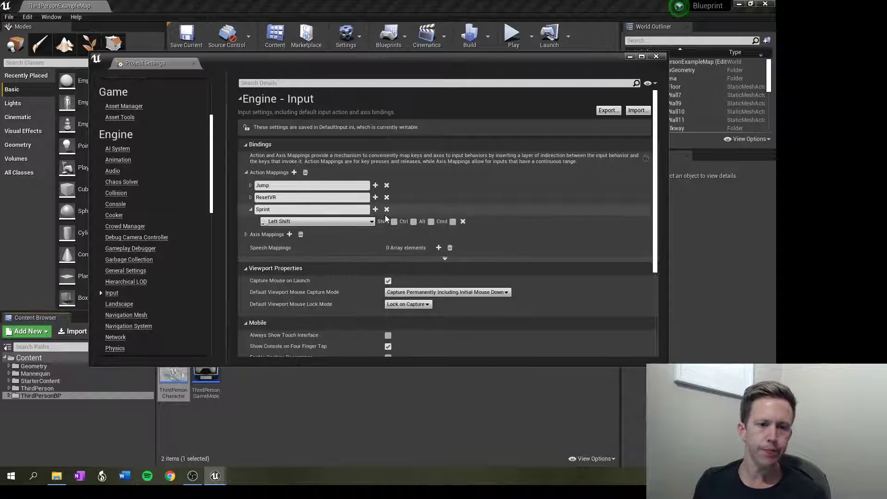
click(656, 56)
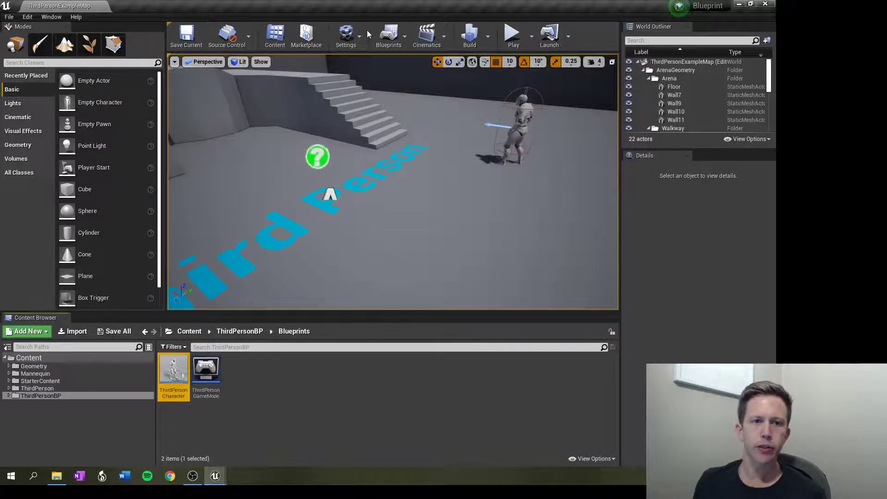
Step: Wire InputAction Sprint's Pressed pin to a Print String node with the message 'sprinting'
double_click(174, 368)
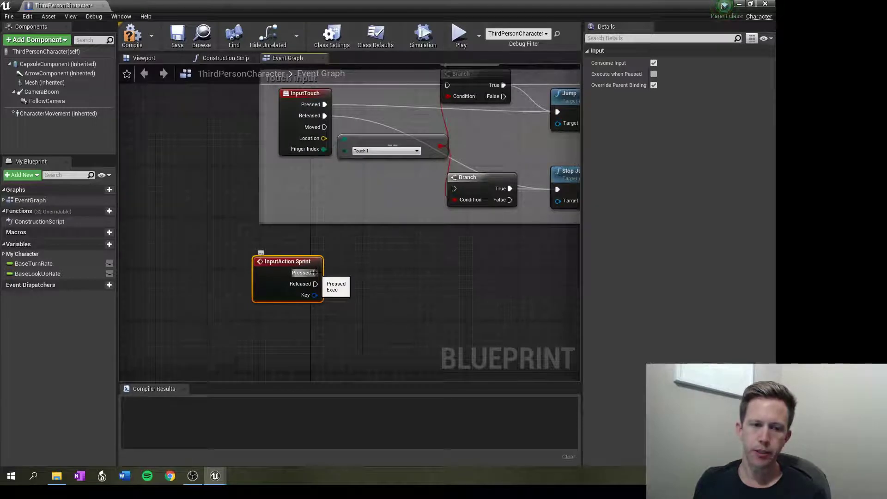
drag(325, 273, 364, 284)
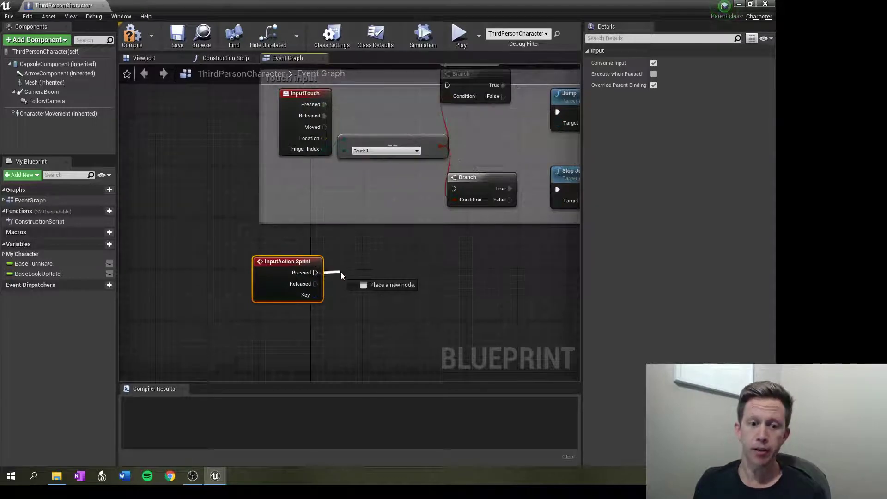
text(print)
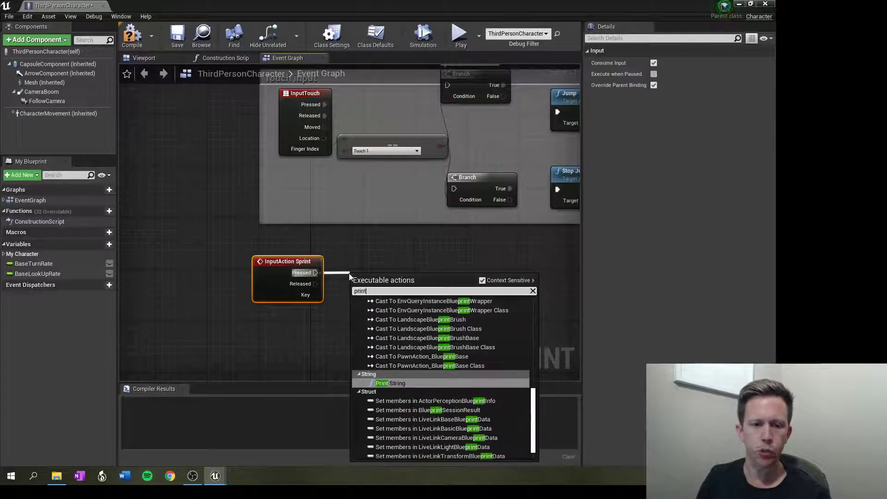
click(389, 383)
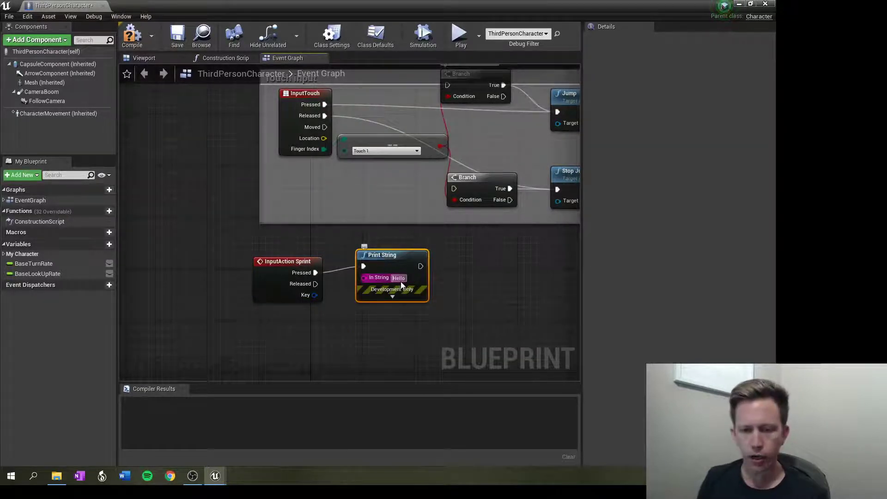
text(sprinting)
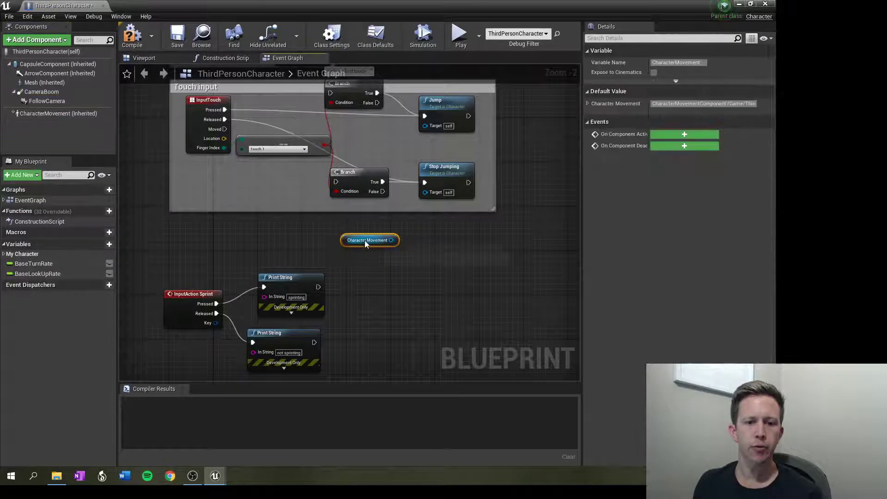
mouse_move(293, 244)
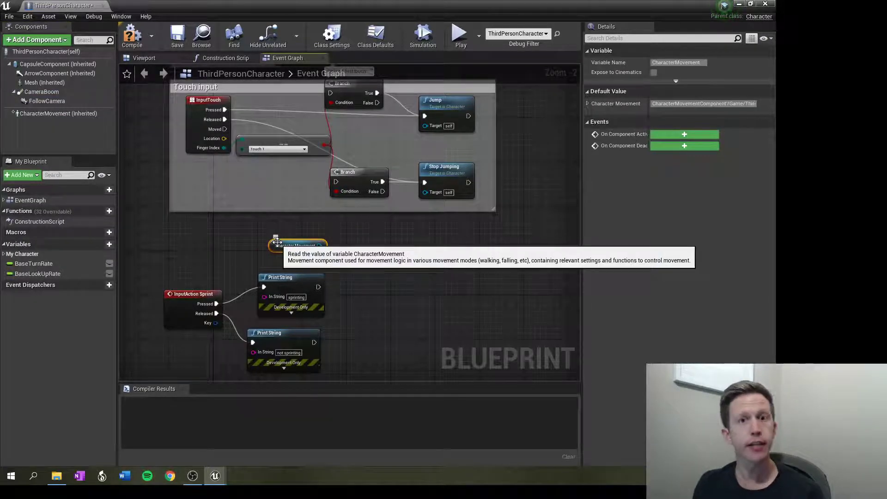
mouse_move(292, 265)
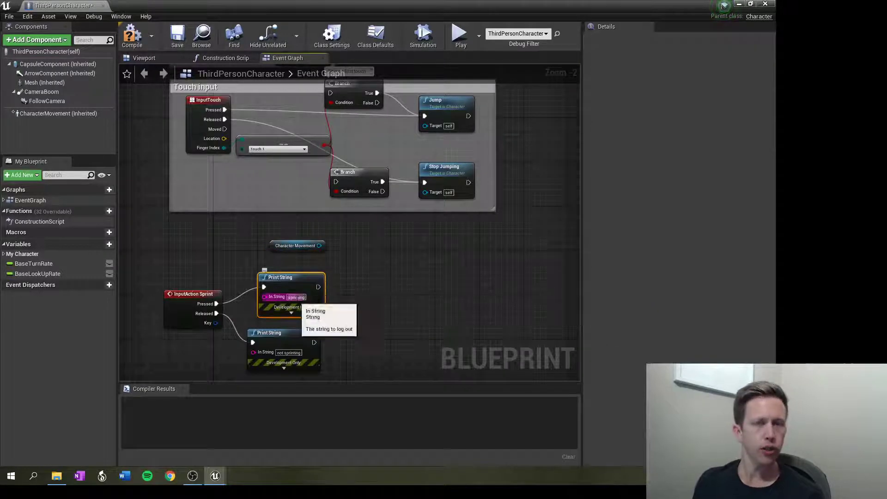
Step: Drag off the Character Movement reference and add a Set Max Walk Speed node
click(295, 246)
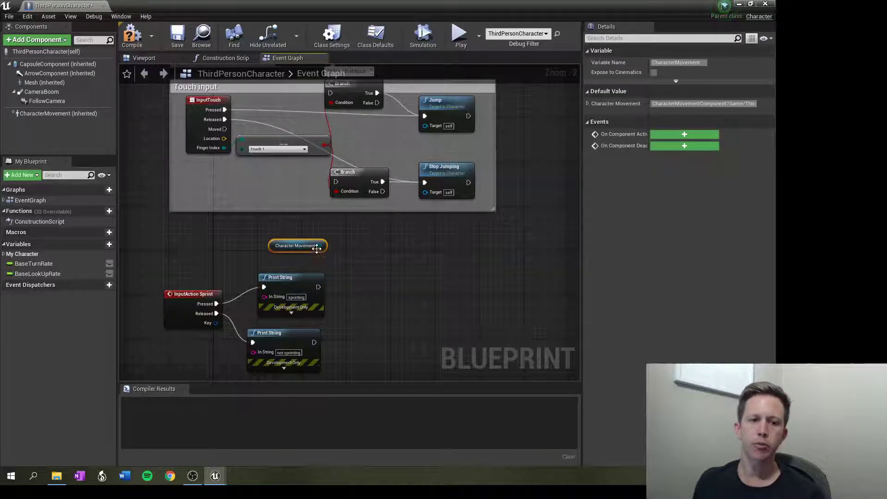
drag(320, 246, 365, 272)
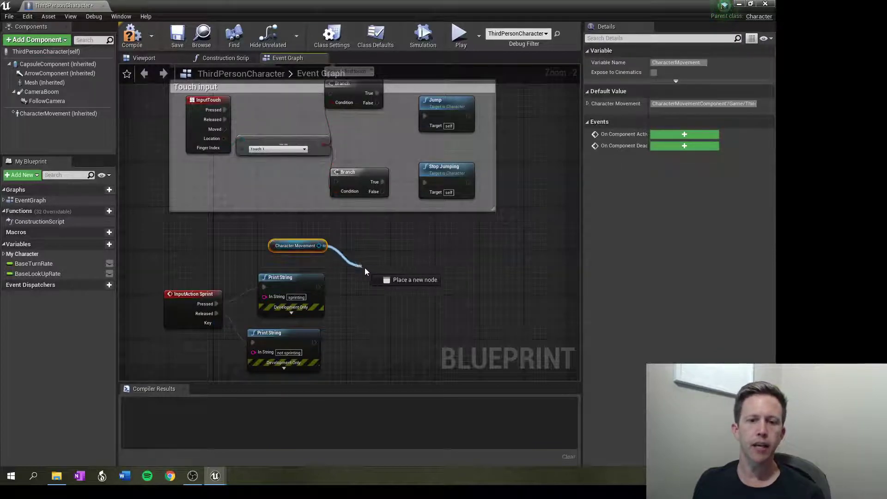
drag(322, 245, 396, 286)
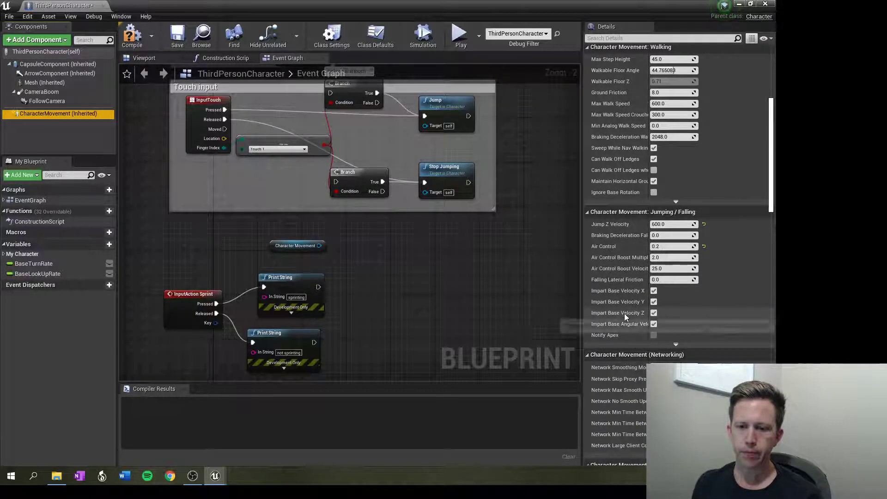
drag(320, 246, 354, 271)
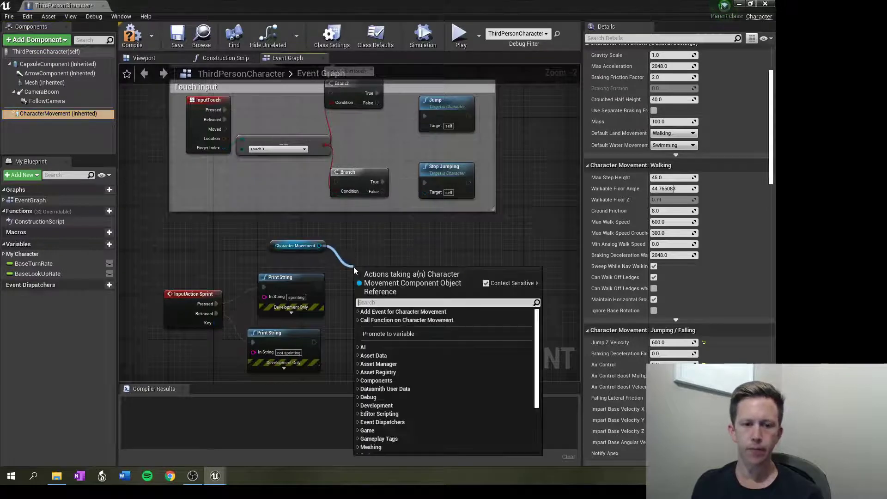
text(max)
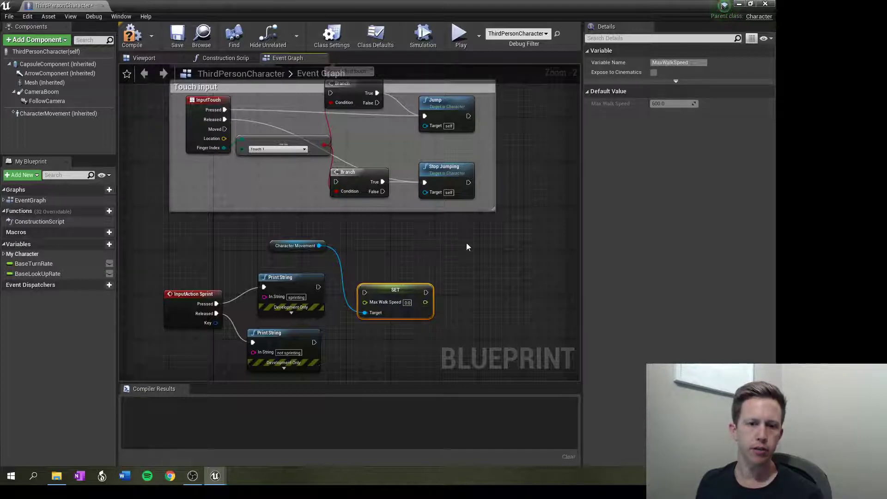
mouse_move(390, 286)
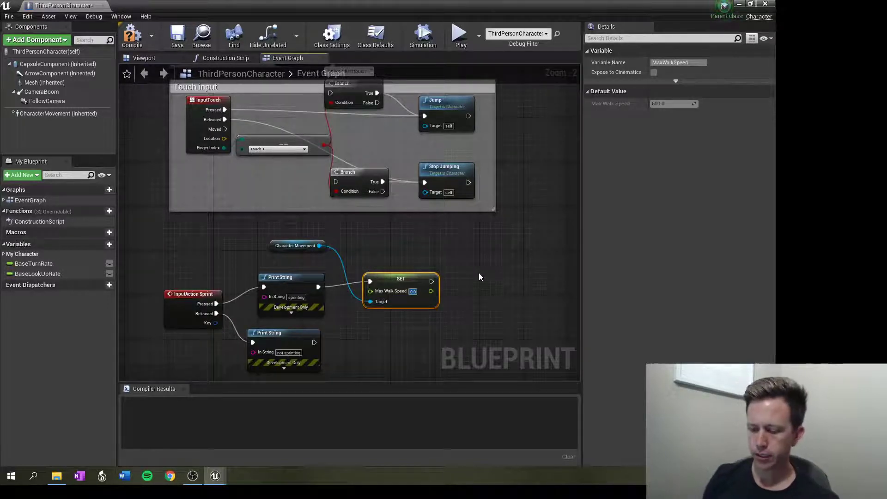
Step: Set the sprint Max Walk Speed to 1200 and position the node after Print String
text(1200.0)
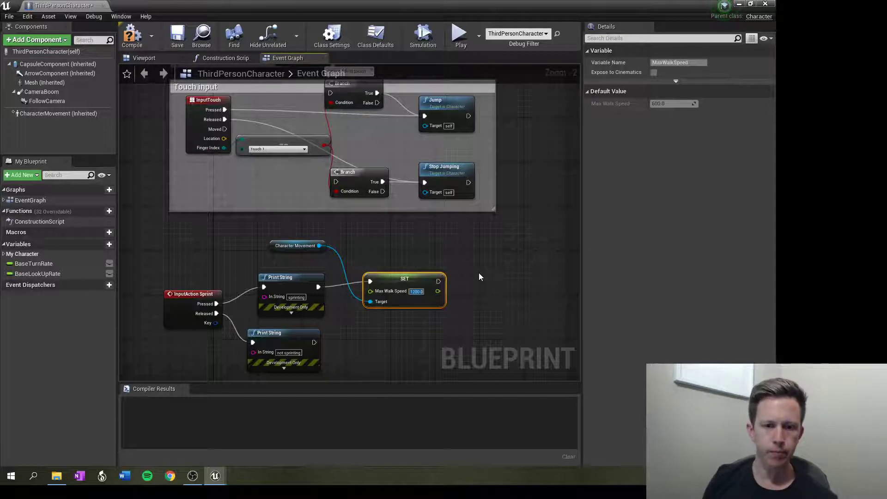
drag(404, 279, 415, 274)
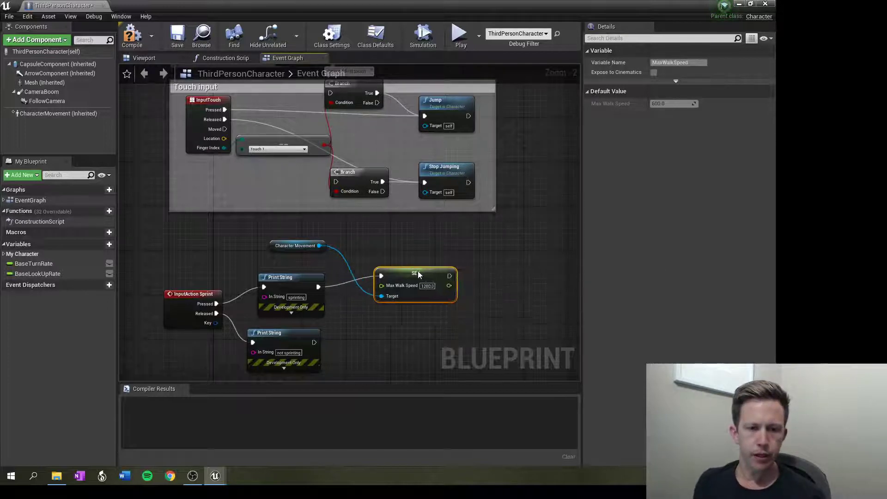
mouse_move(421, 276)
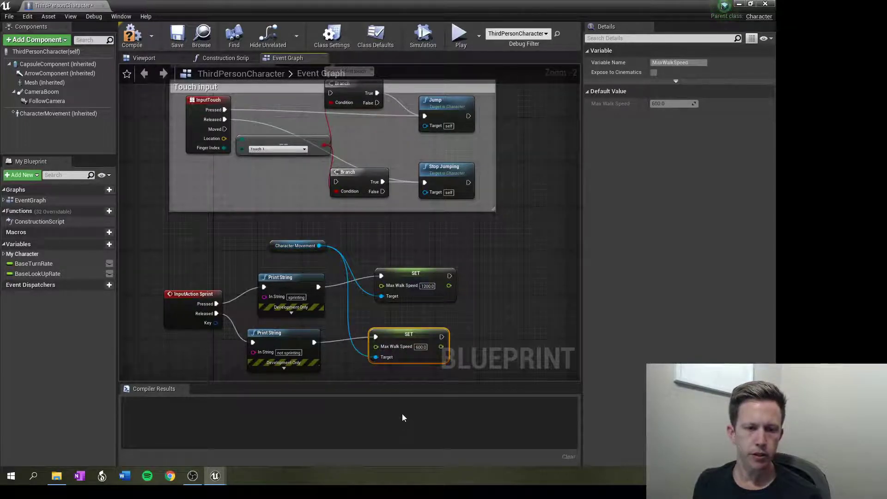
Step: Play-test sprinting in the level with Left Shift, then stop the session
click(132, 35)
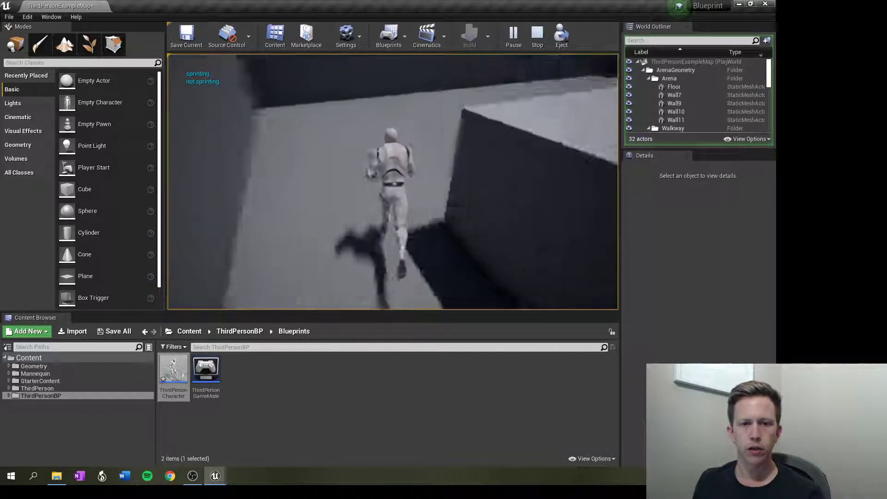
click(536, 33)
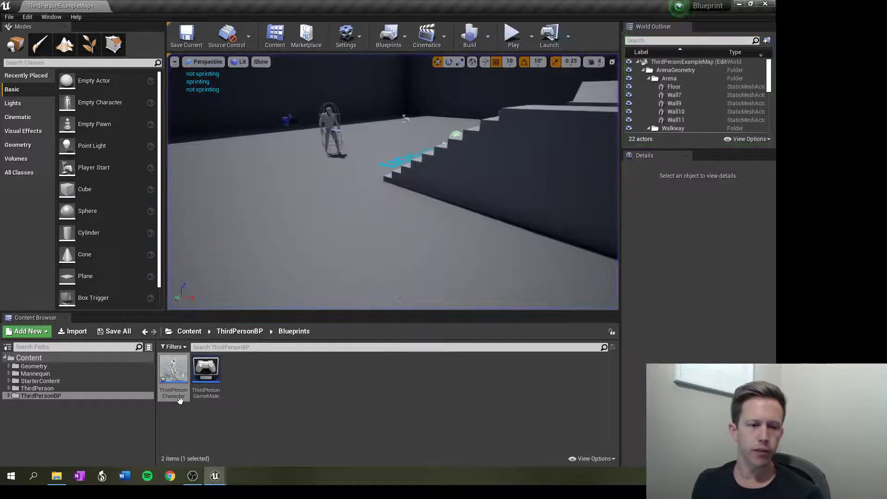
Step: Raise the sprint Max Walk Speed to 2000 in ThirdPersonCharacter and play-test again
double_click(174, 367)
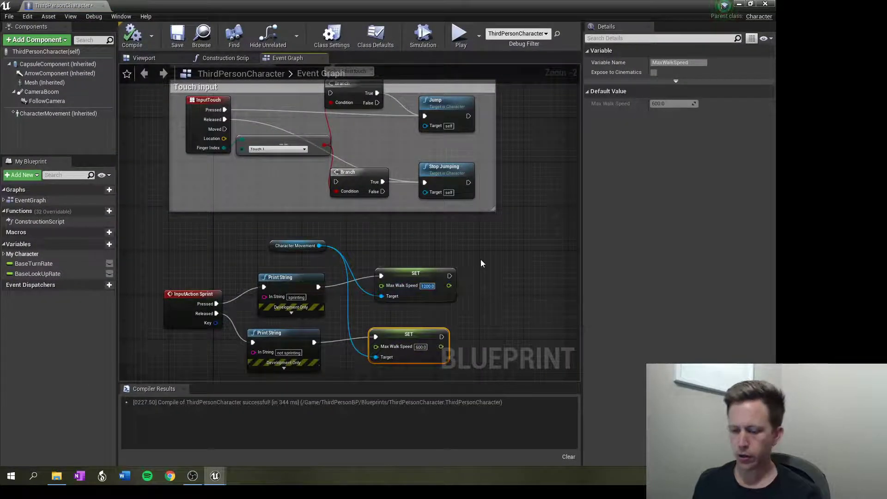
text(2000.0)
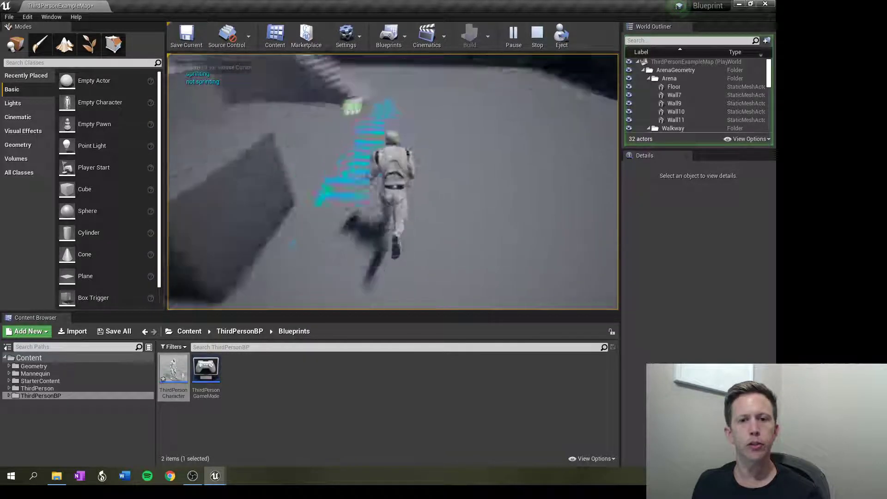
click(536, 34)
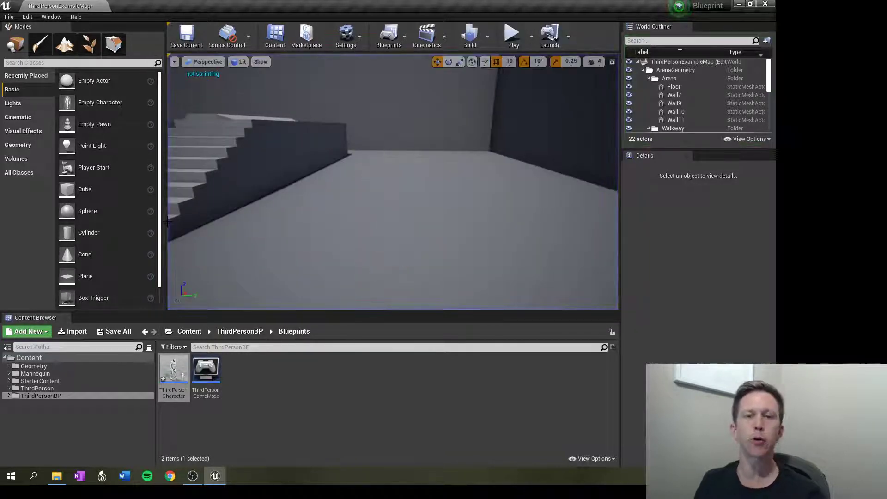